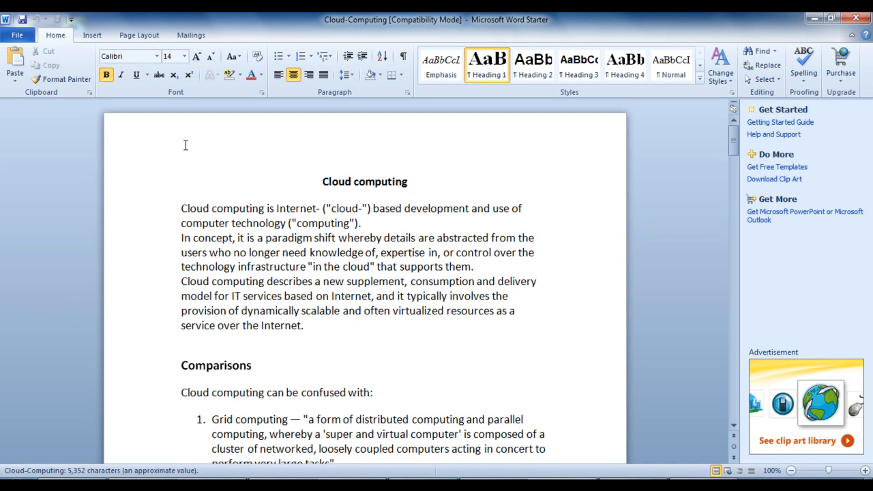
mouse_move(36, 46)
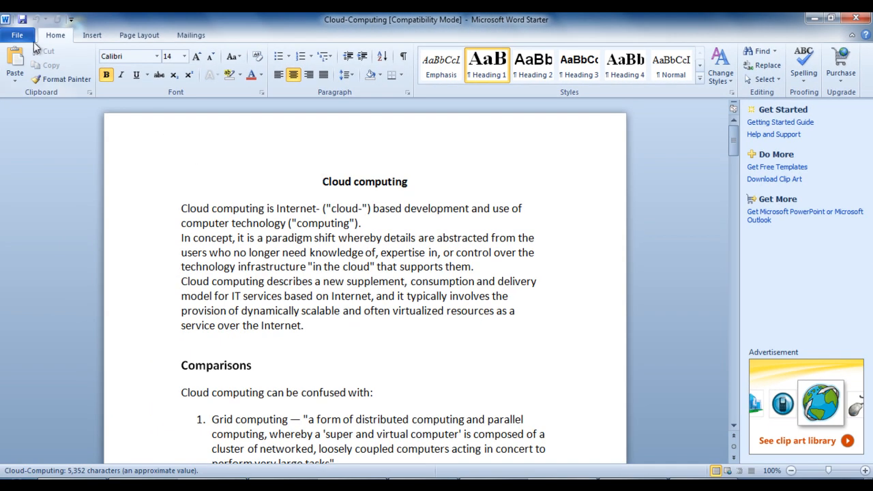
Show the Info page for Cloud-Computing and expand the Properties options for editing.
left_click(16, 35)
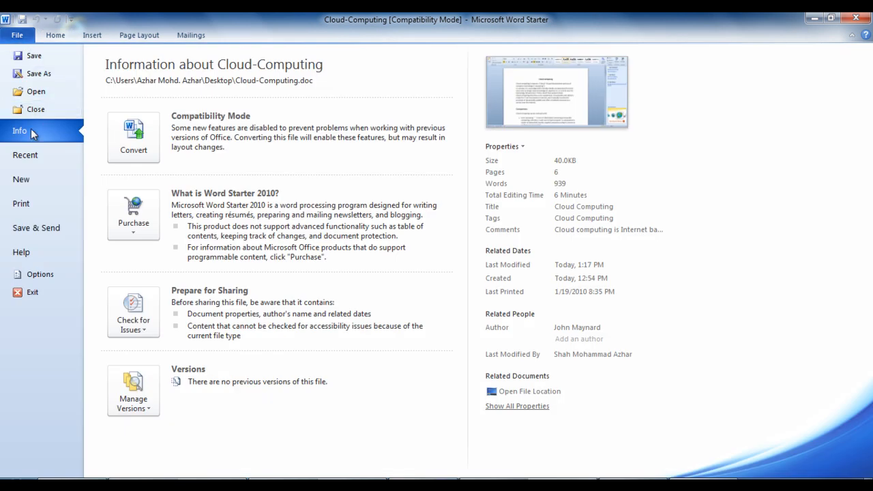
mouse_move(484, 199)
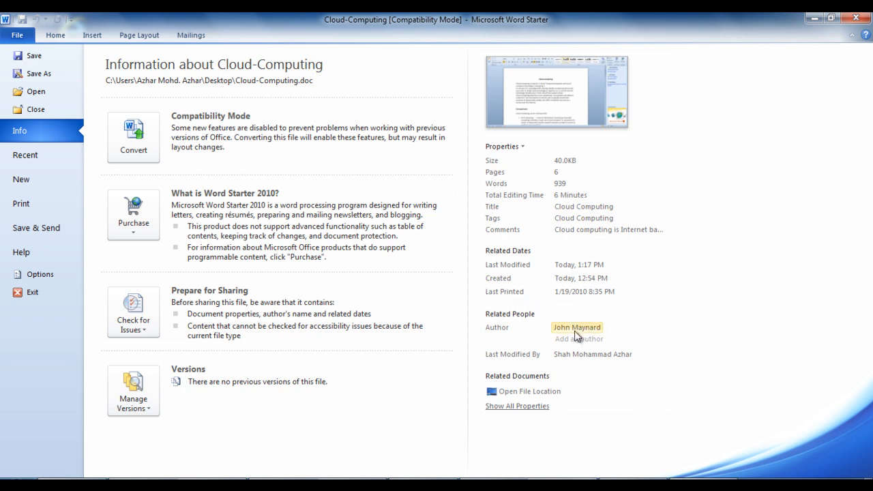
left_click(576, 327)
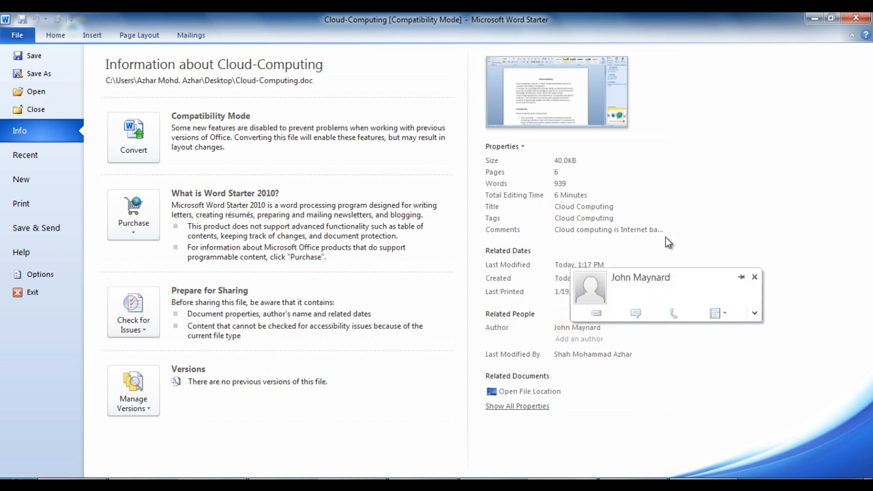
left_click(503, 146)
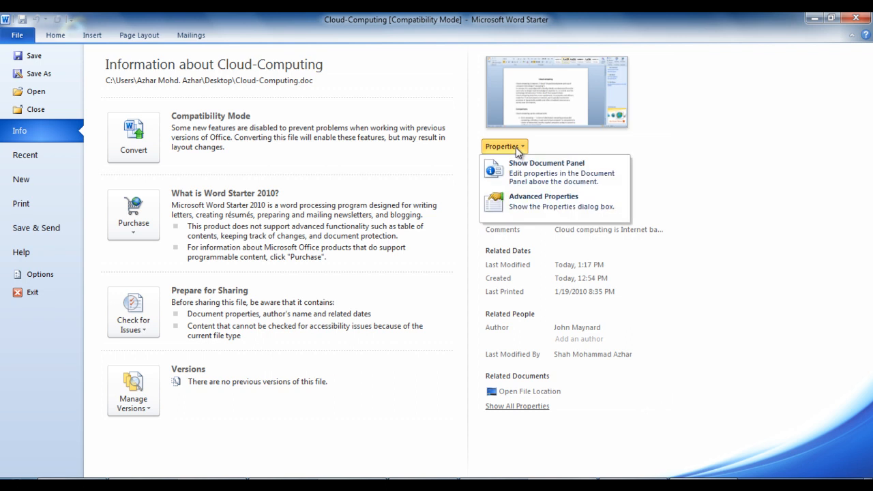
mouse_move(592, 206)
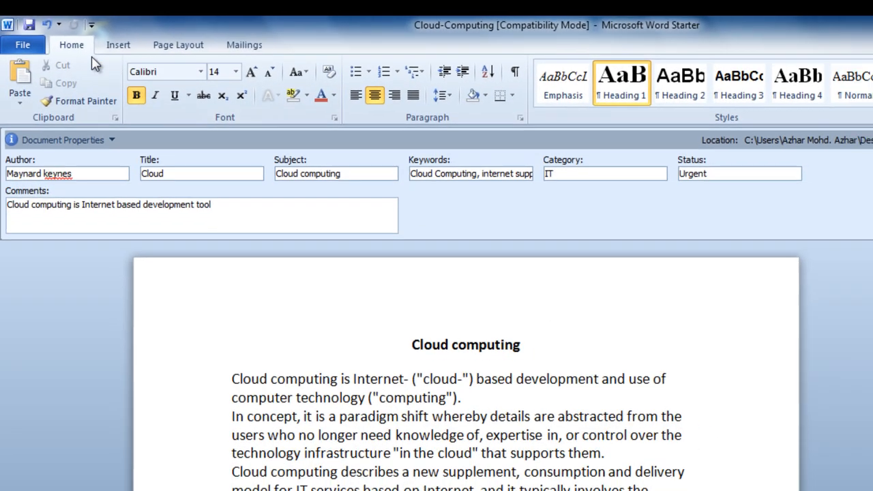
Return to File > Info listing author Maynard keynes, title Cloud and the expanded tags.
left_click(22, 43)
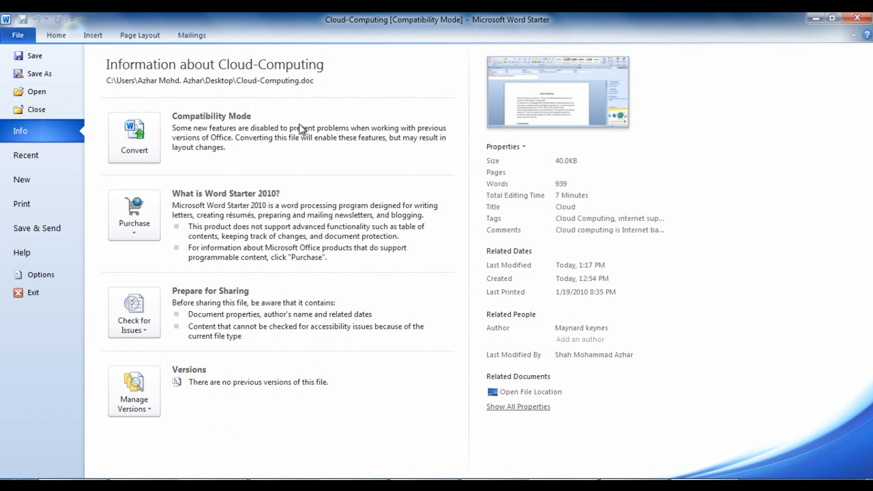
mouse_move(490, 327)
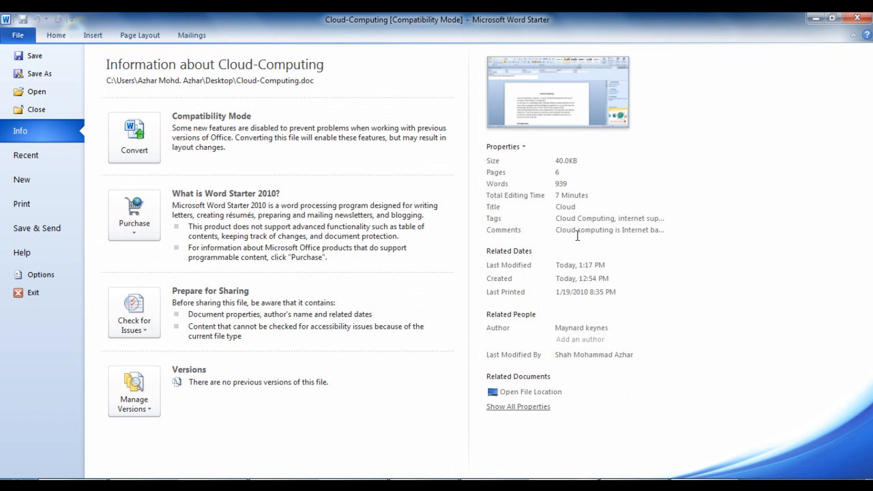
mouse_move(198, 97)
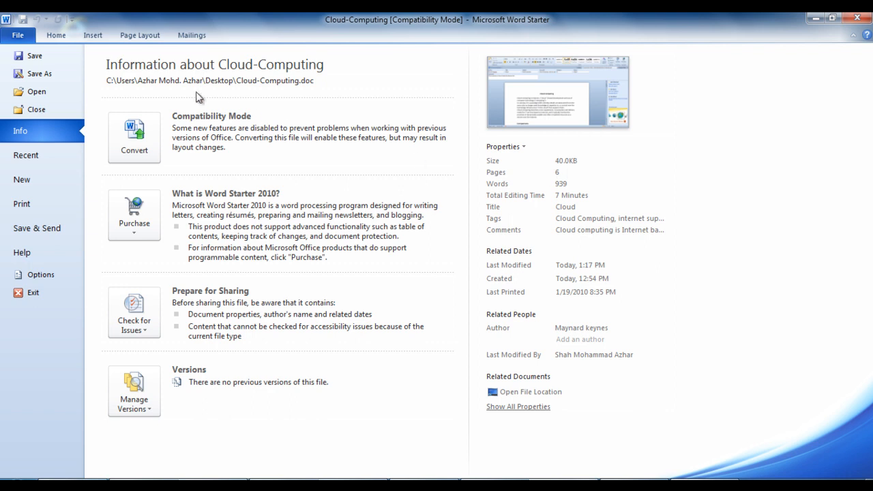
mouse_move(34, 55)
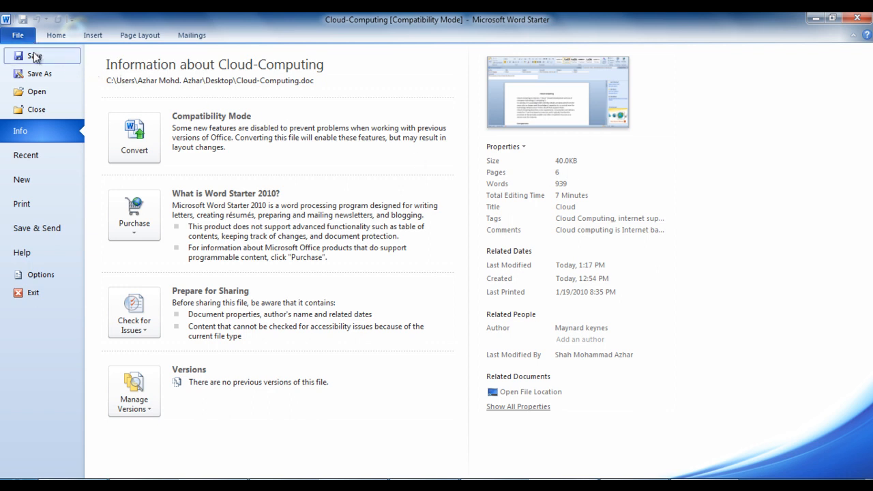